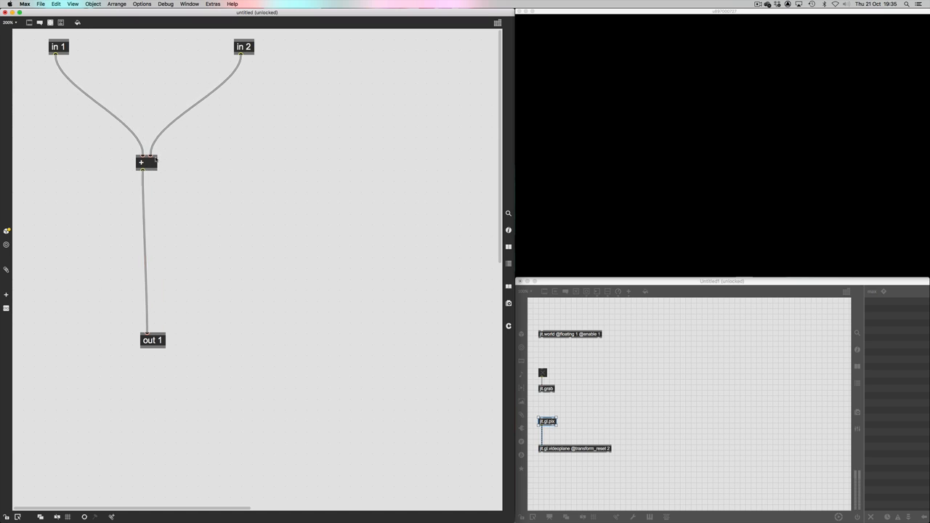
- Nudge the + operator upward so it sits neatly between in 1/in 2 and out 1
drag(147, 162, 151, 137)
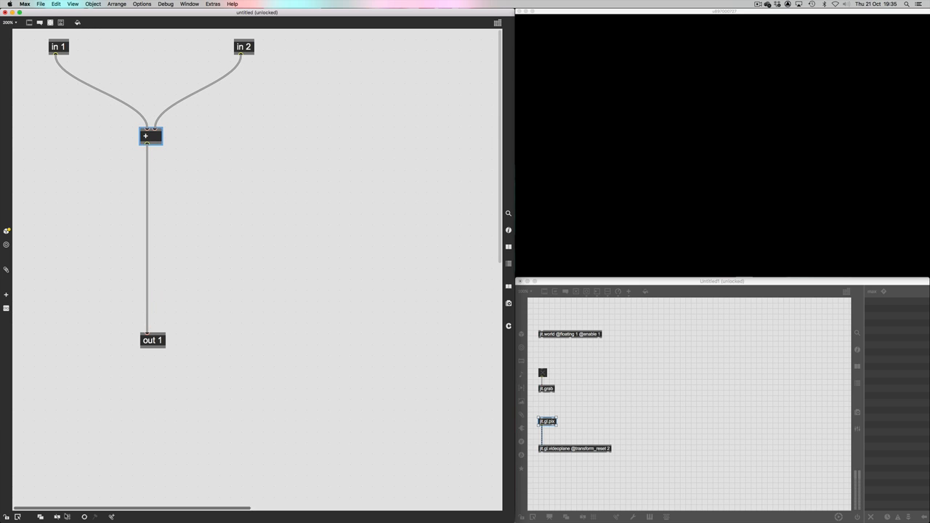
click(116, 6)
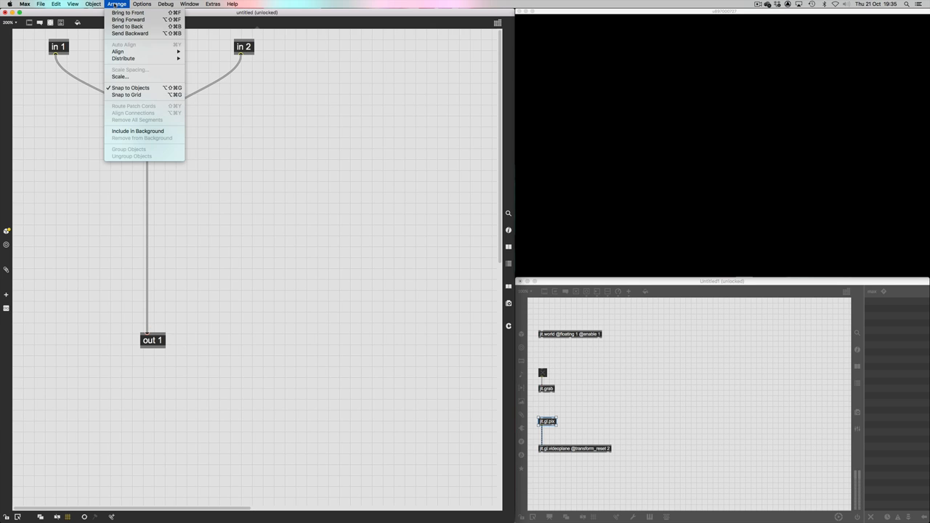
click(142, 145)
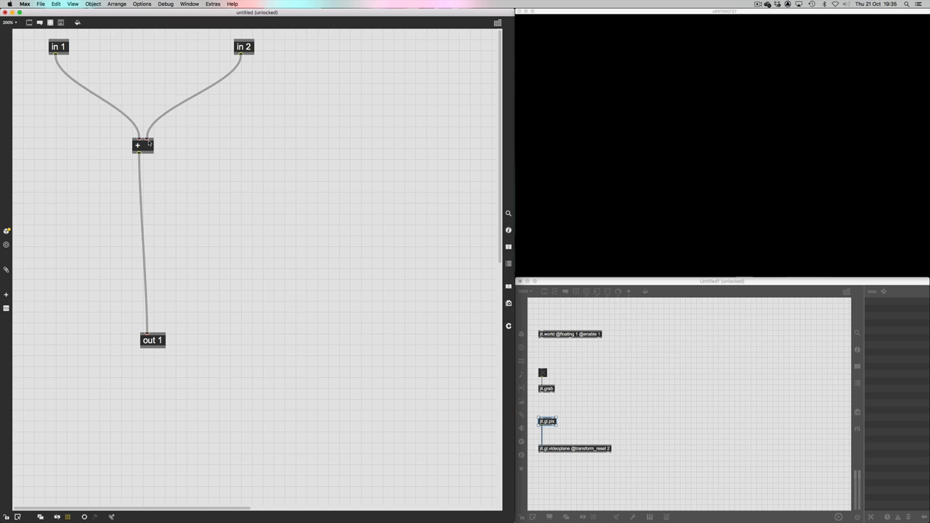
drag(143, 146, 149, 124)
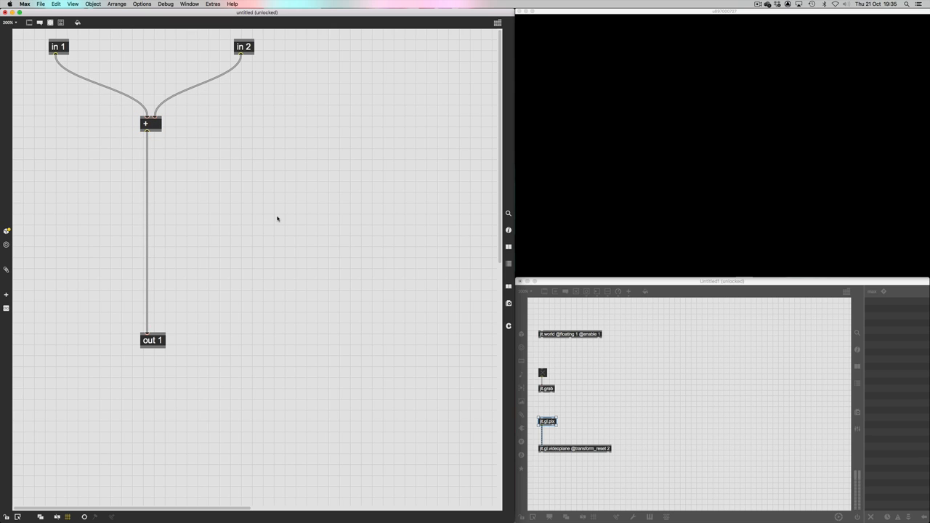
mouse_move(492, 349)
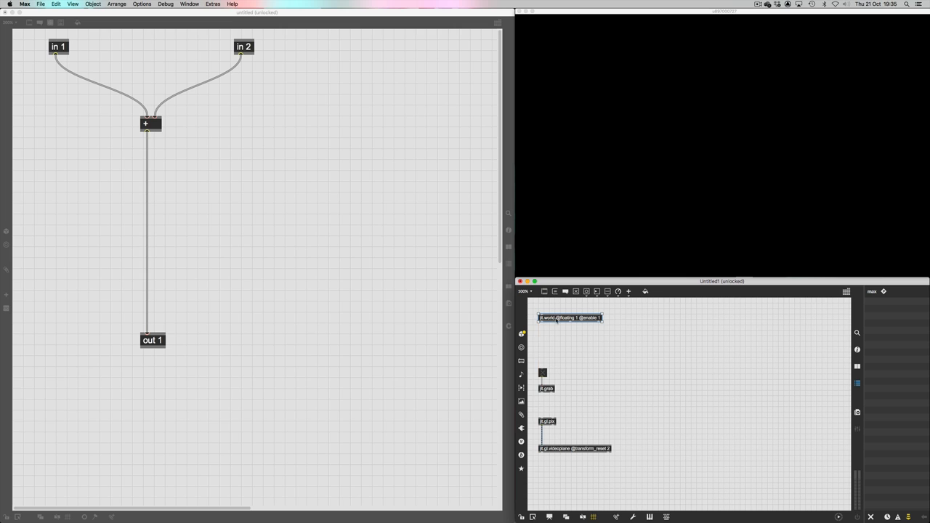
click(547, 389)
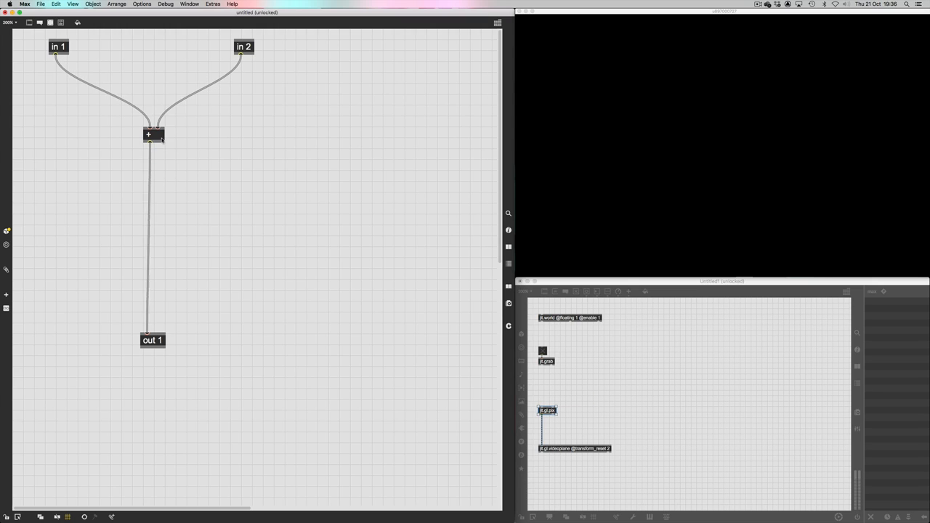
- Widen the + operator so the in 2 cord drops vertically into its right inlet
drag(153, 134, 151, 123)
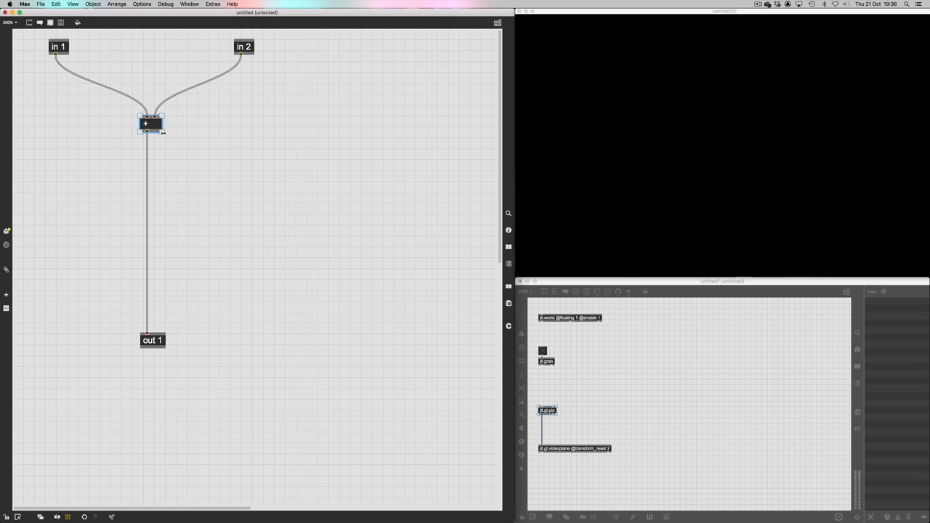
drag(163, 130, 250, 131)
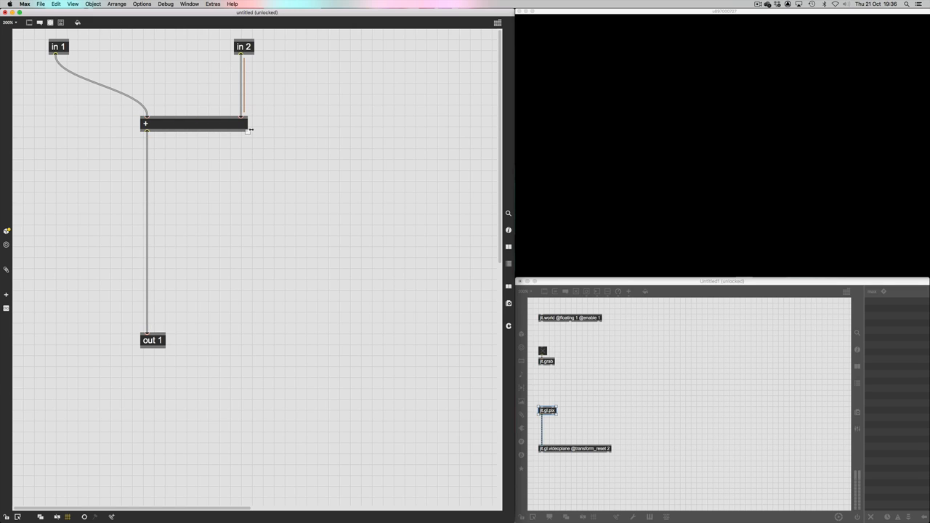
drag(250, 130, 239, 125)
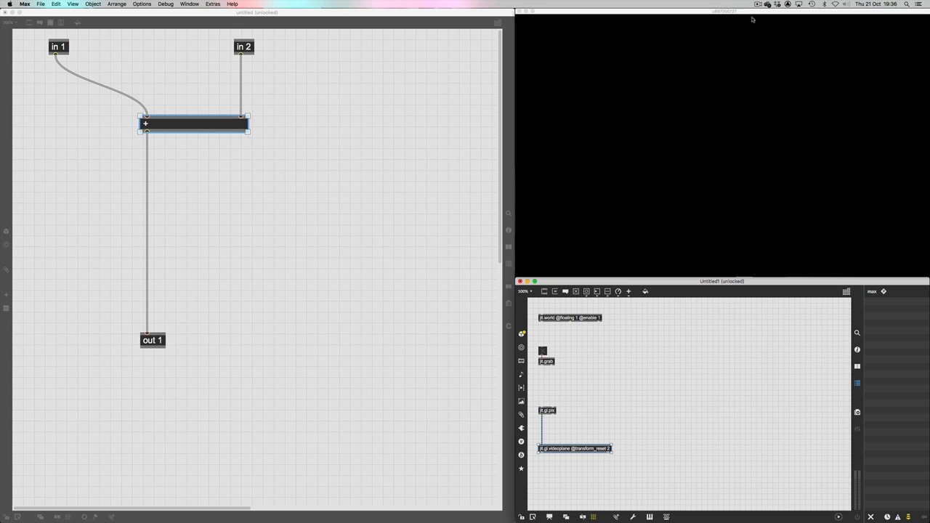
mouse_move(592, 93)
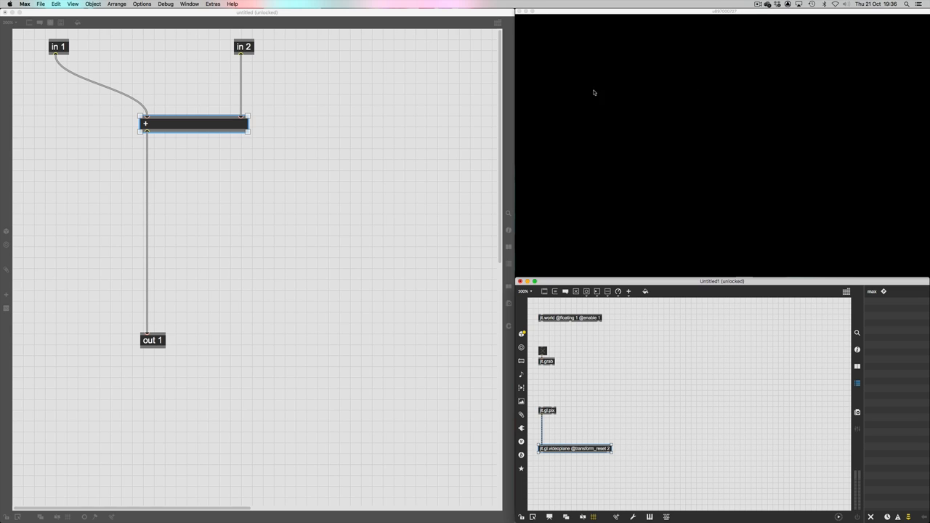
mouse_move(680, 61)
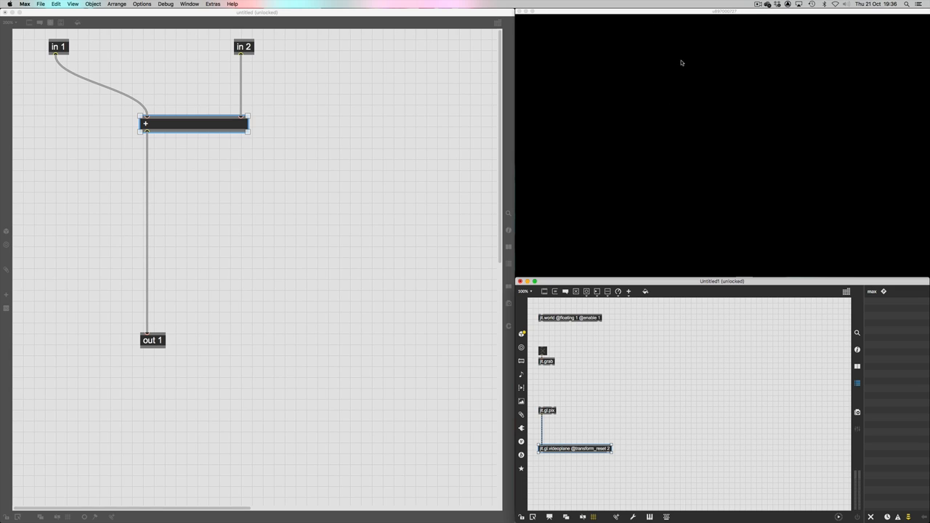
mouse_move(213, 237)
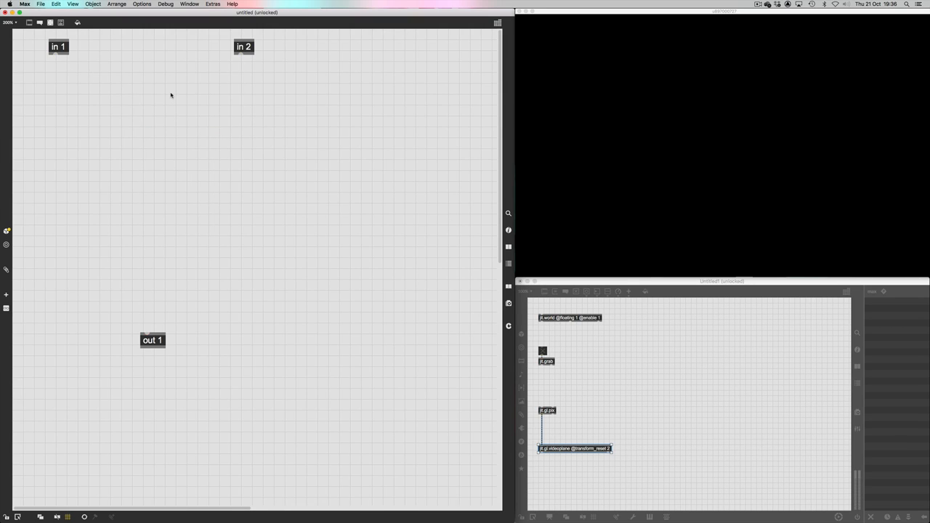
mouse_move(90, 189)
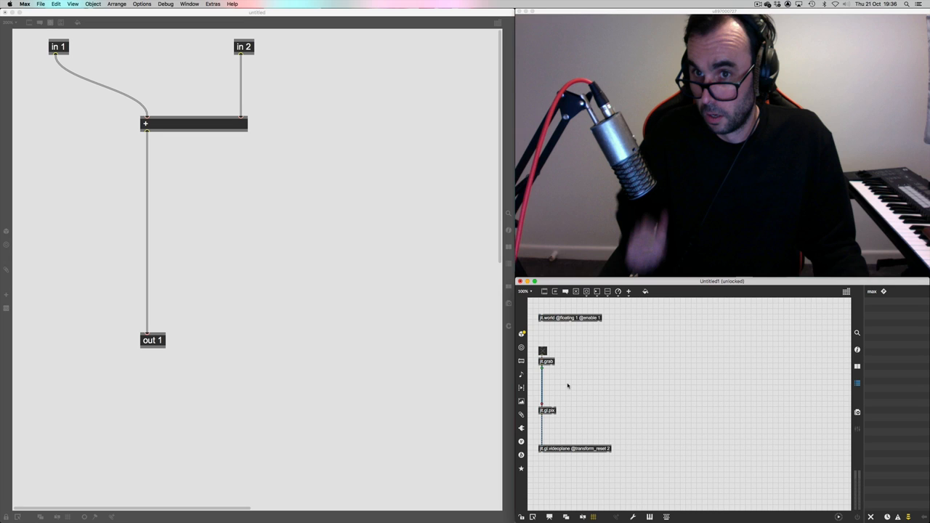
mouse_move(582, 349)
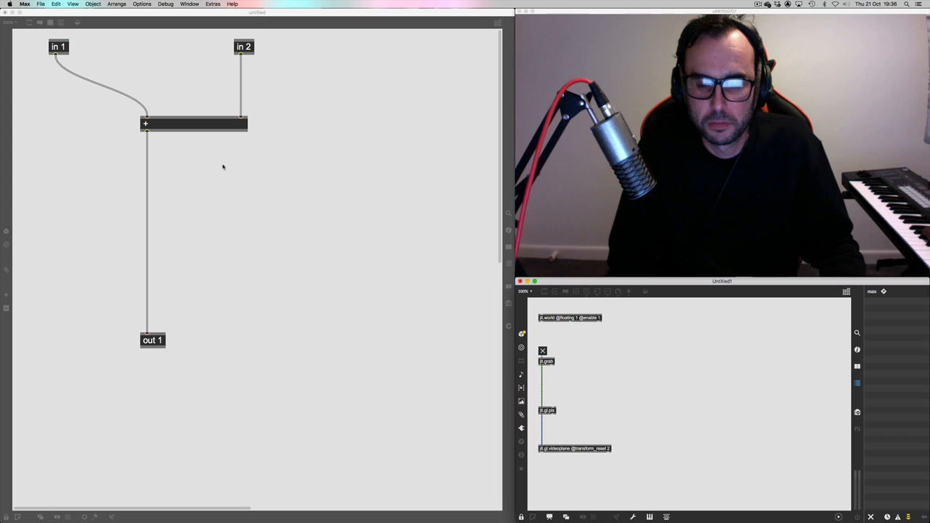
mouse_move(183, 192)
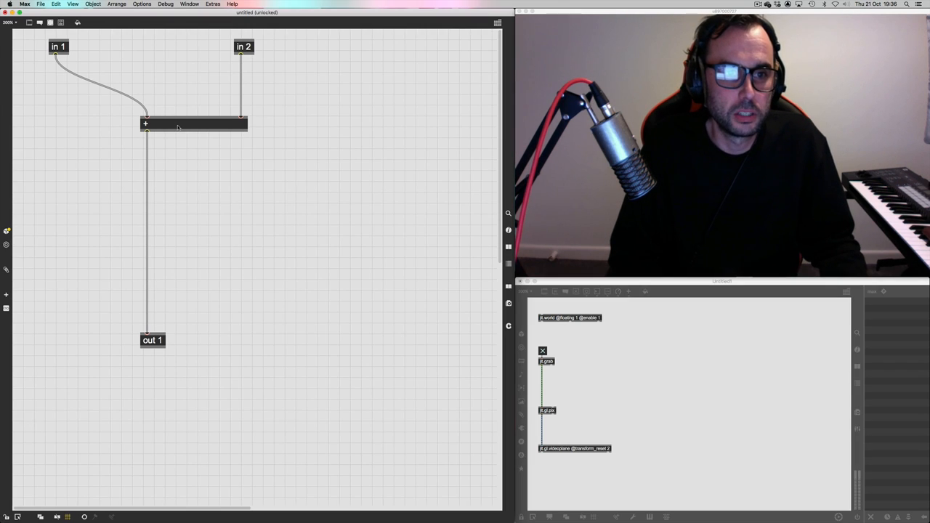
text(sample)
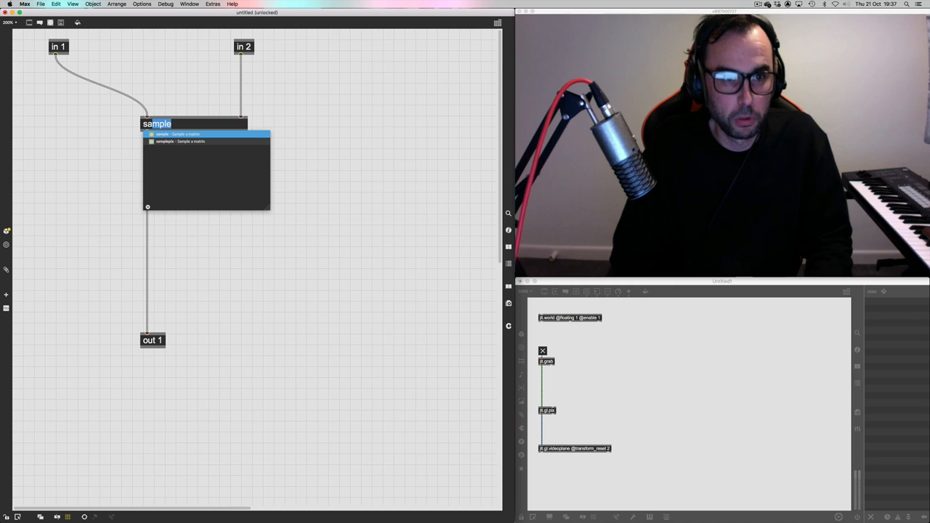
text(@)
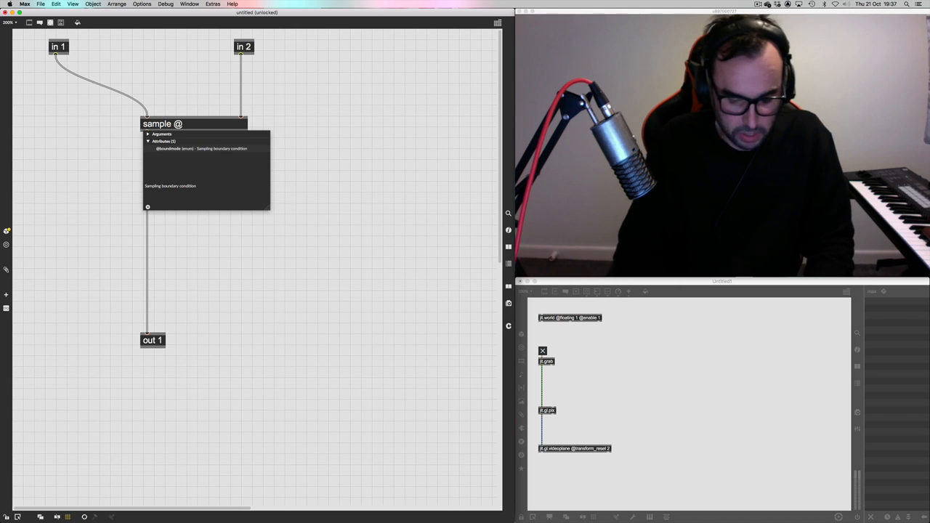
text(boundmode mirror)
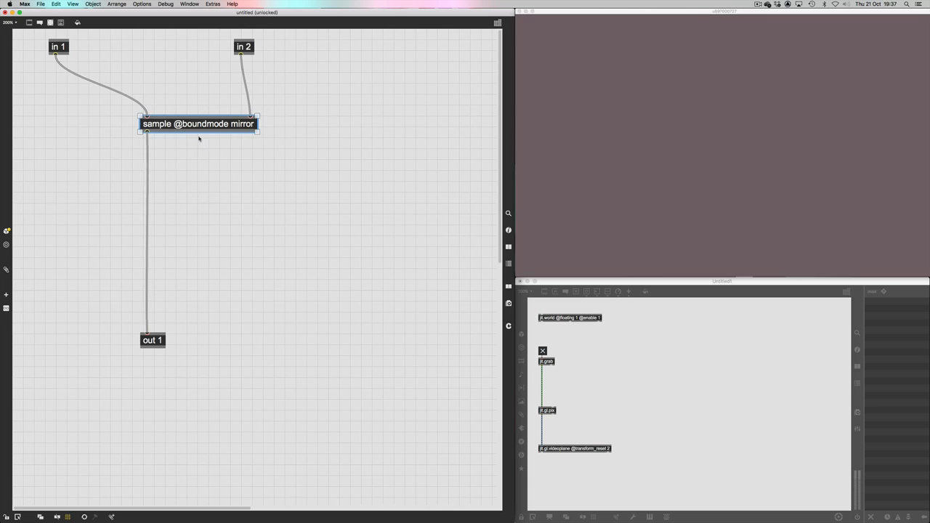
drag(198, 124, 107, 211)
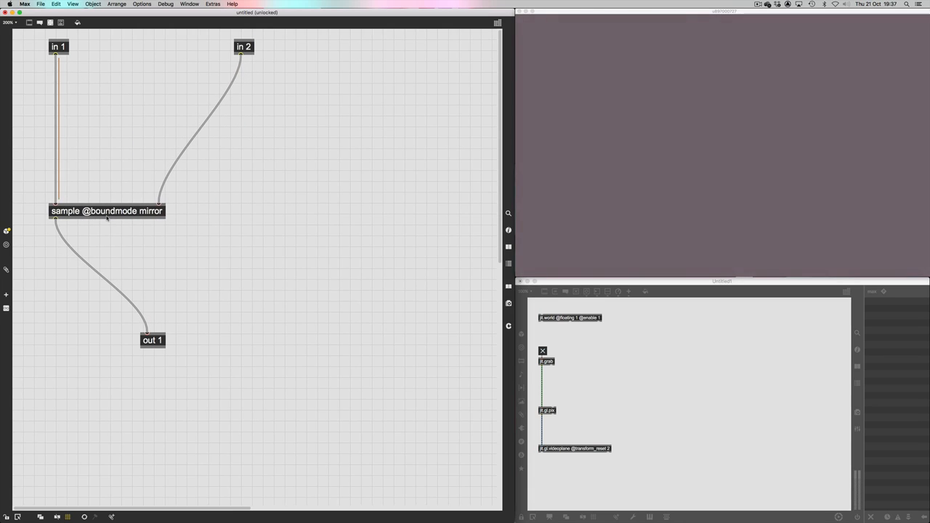
drag(153, 340, 61, 375)
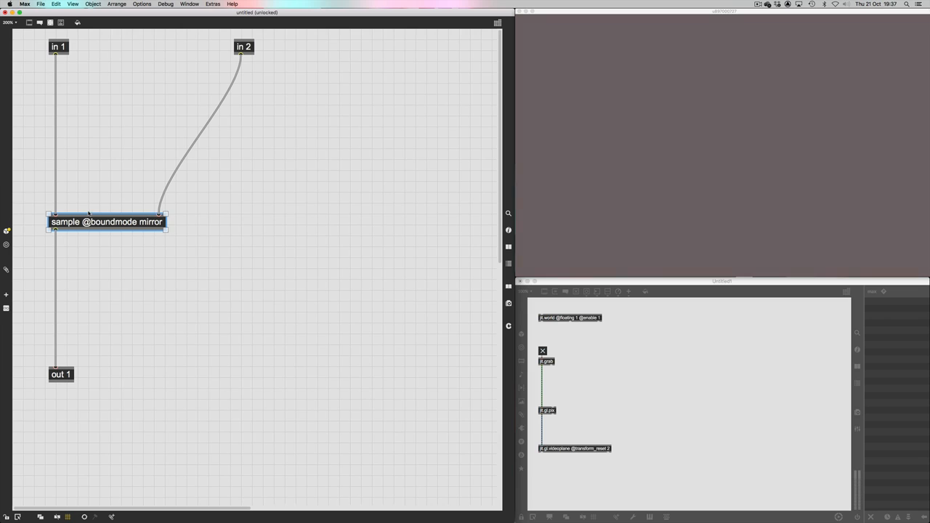
mouse_move(96, 188)
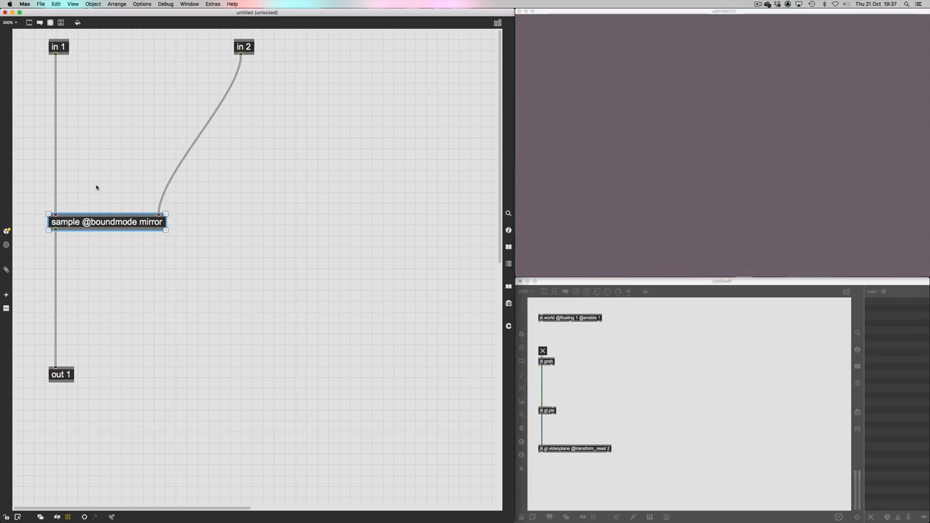
mouse_move(211, 122)
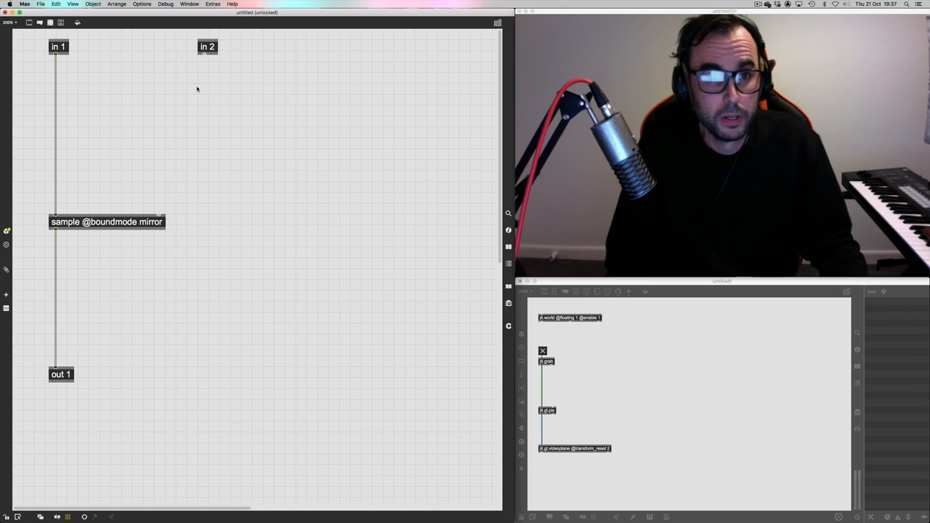
- Turn in 2 into a norm object and wire its output into a new swiz x
drag(206, 46, 316, 69)
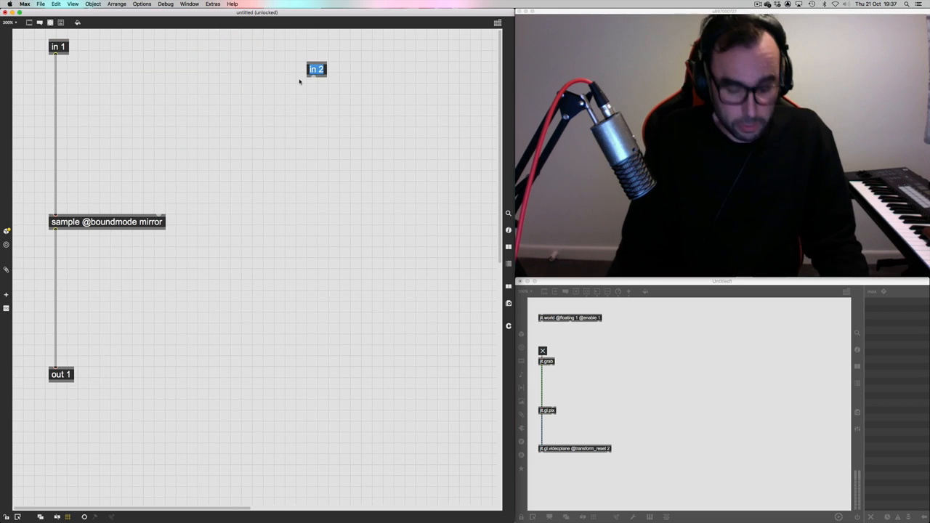
text(nearest)
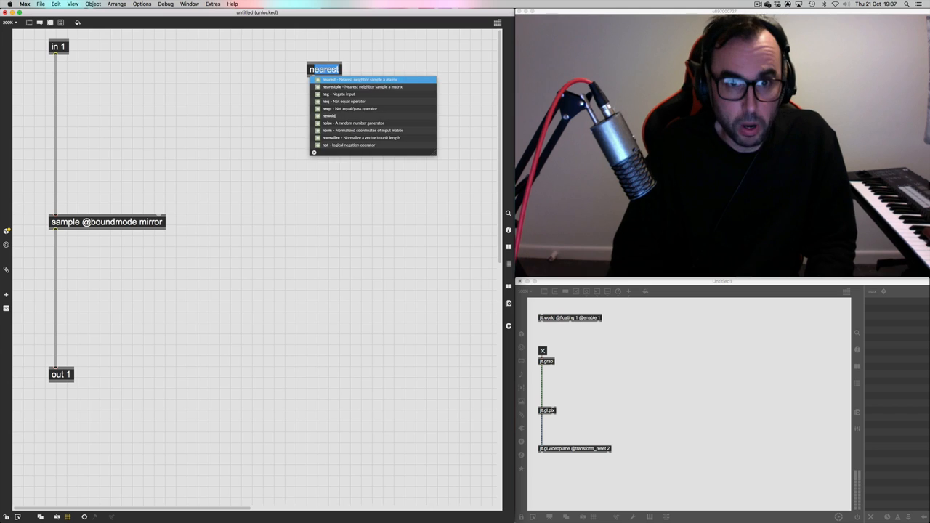
text(norm)
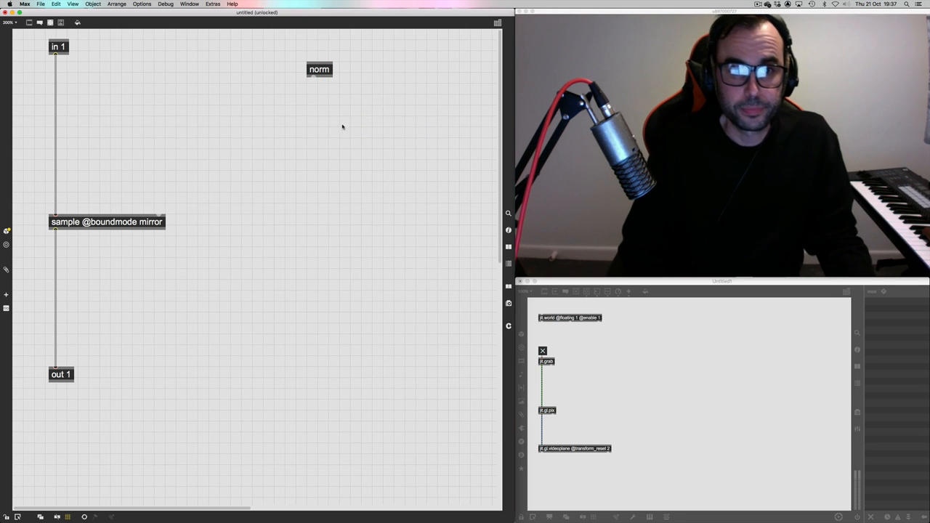
text(switch)
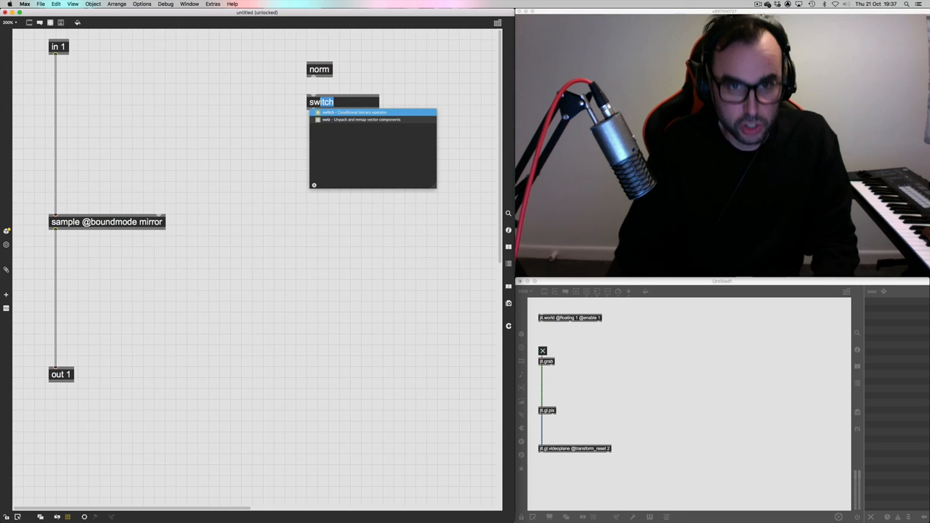
text(swiz x)
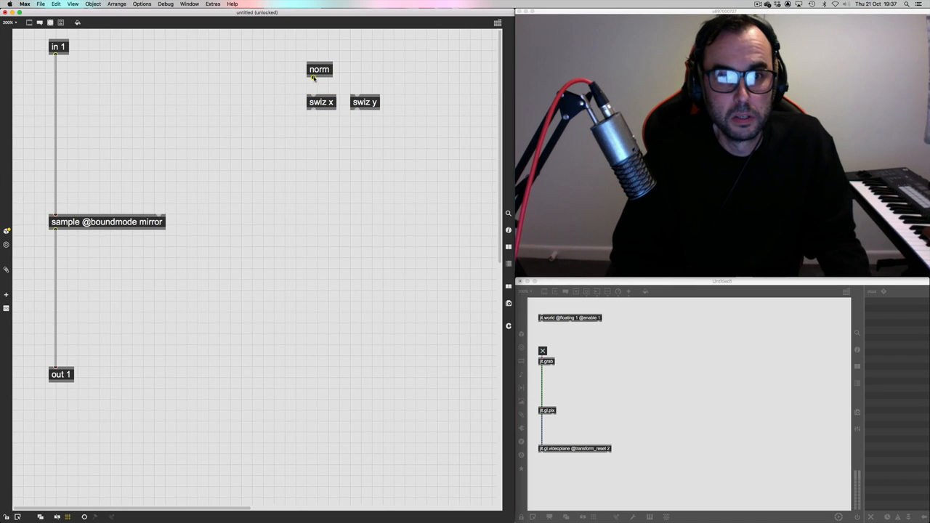
drag(312, 78, 355, 94)
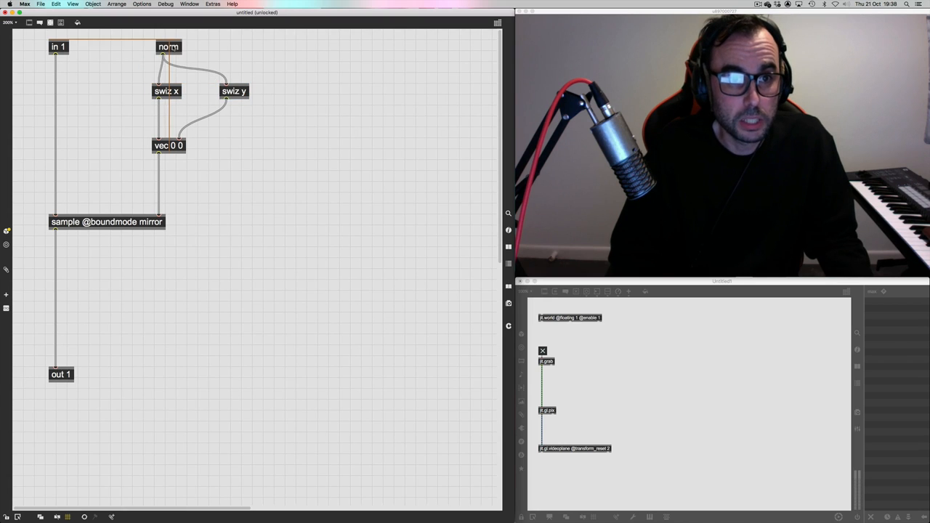
- Scale swiz x and swiz y by * 4 before vec 0 0, tiling the video
click(166, 48)
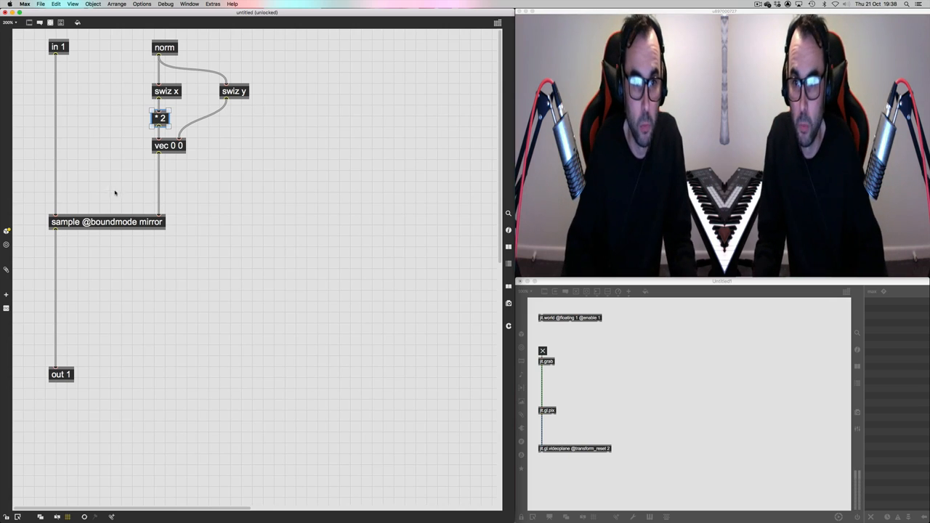
double_click(151, 220)
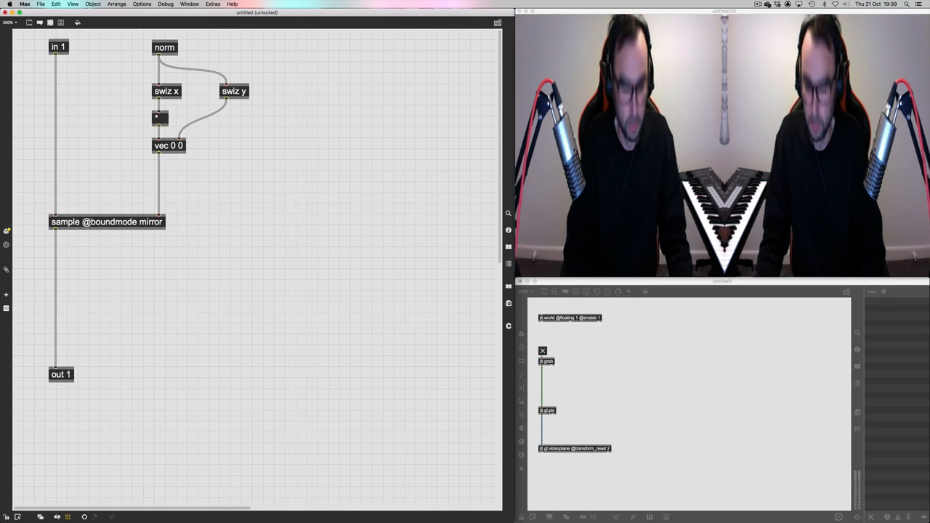
text(4)
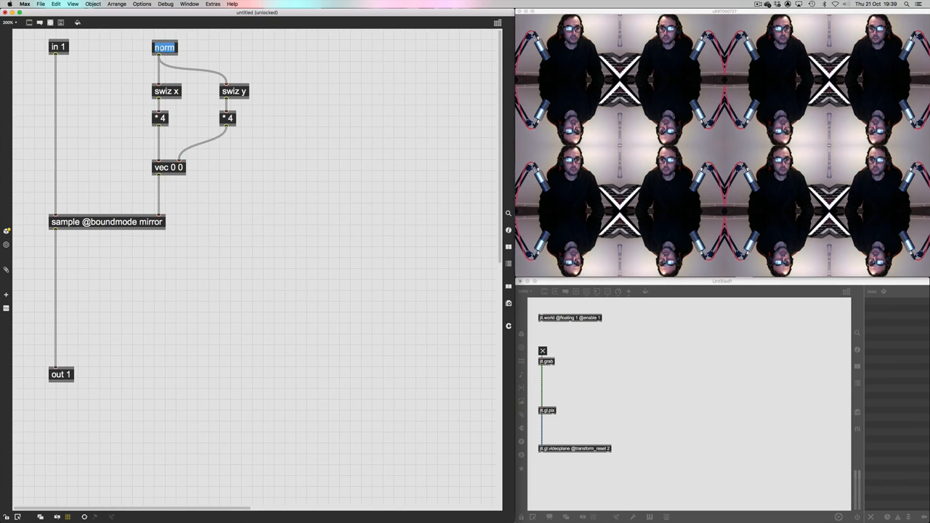
- Change the norm object to snorm for a denser mirrored grid
click(113, 67)
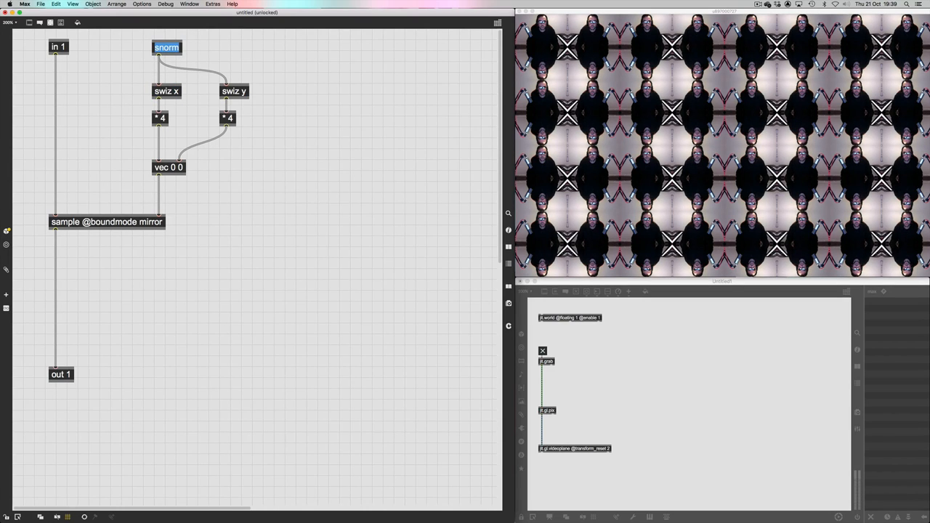
click(143, 80)
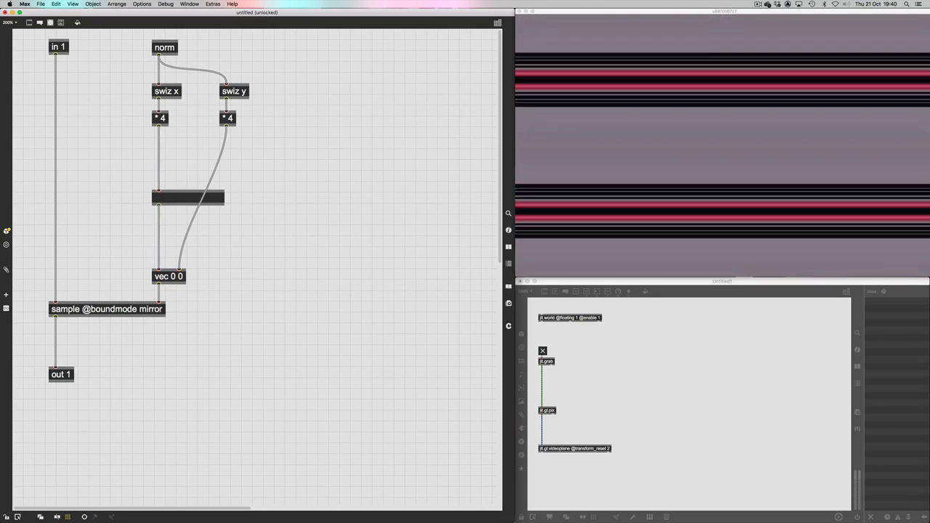
- Add a sphere object on the swiz y branch feeding vec 0 0
text(sphere)
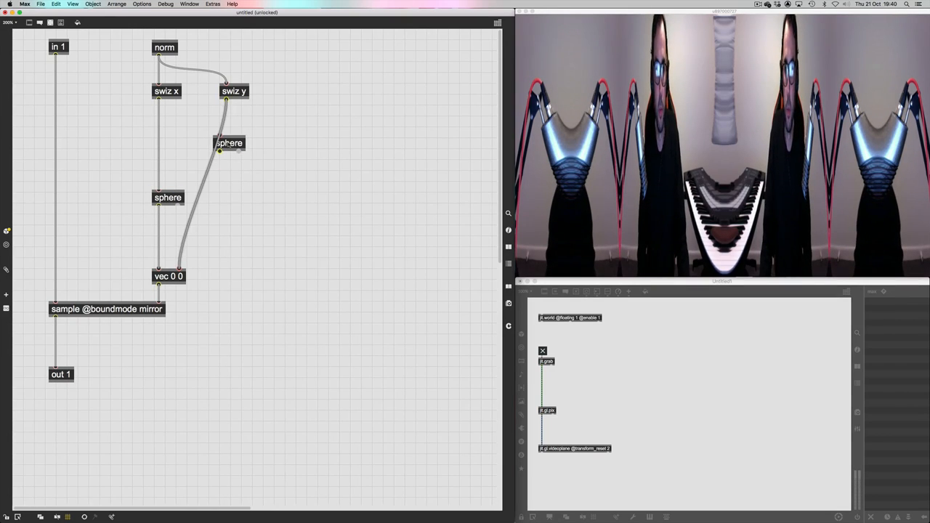
click(230, 144)
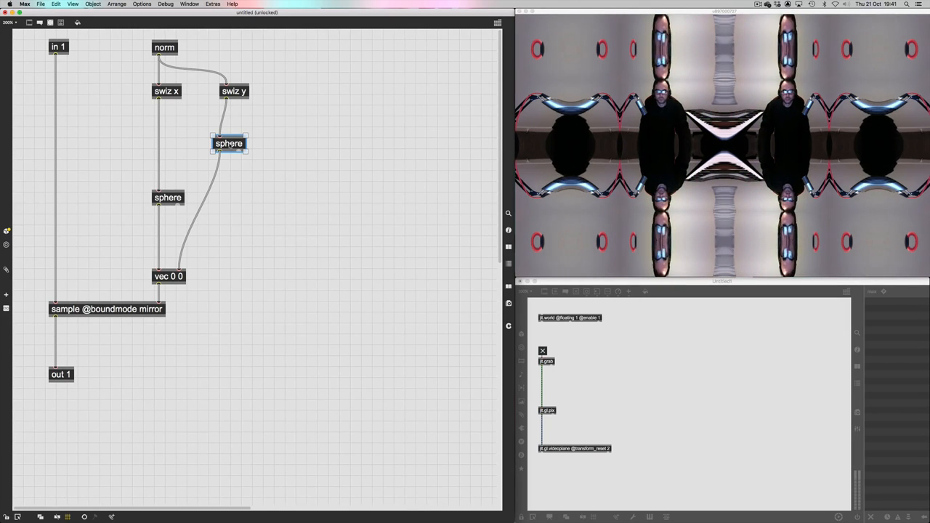
- Try * 16, * 2 and * 0.5 multipliers, keeping * 0.5 on the swiz x branch only
drag(230, 144, 235, 197)
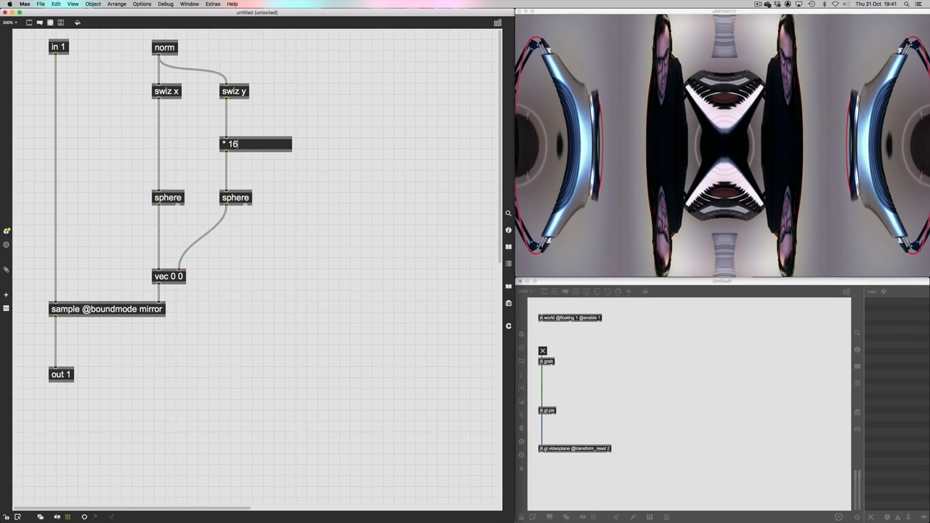
click(230, 144)
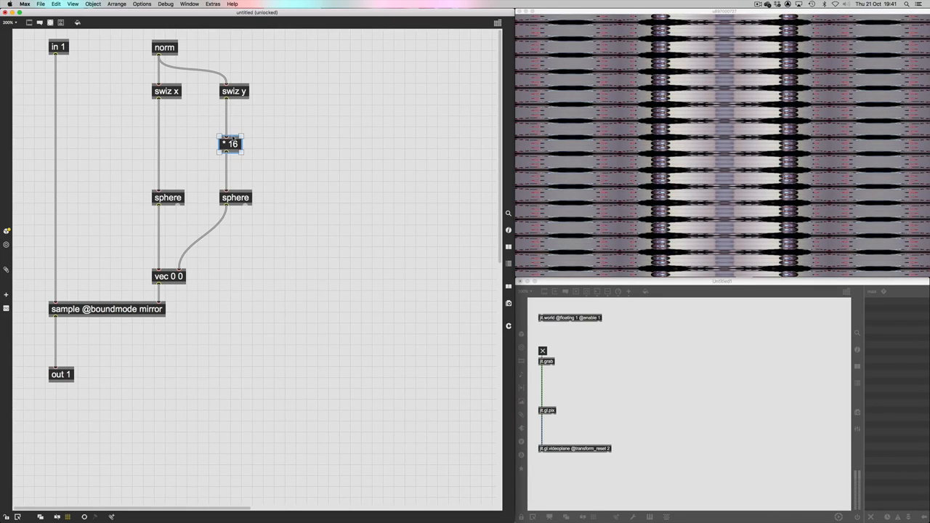
text(2)
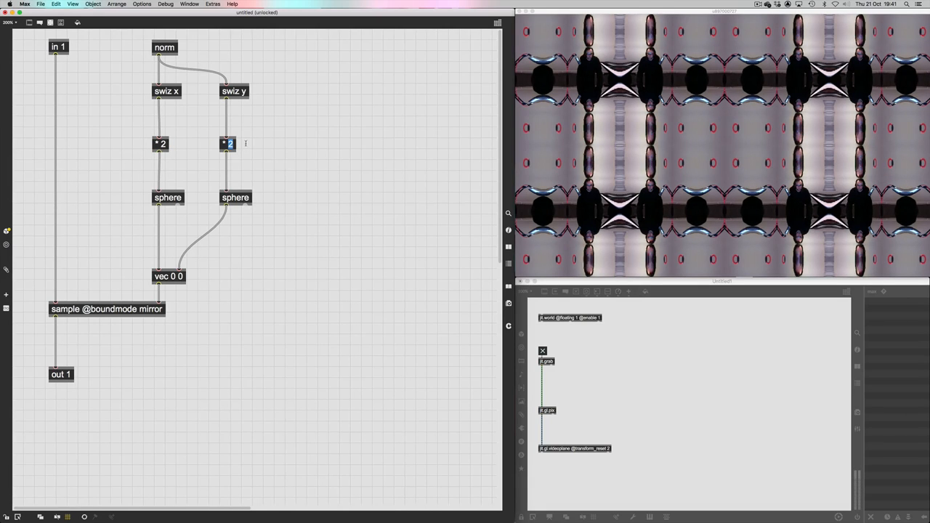
text(0.5)
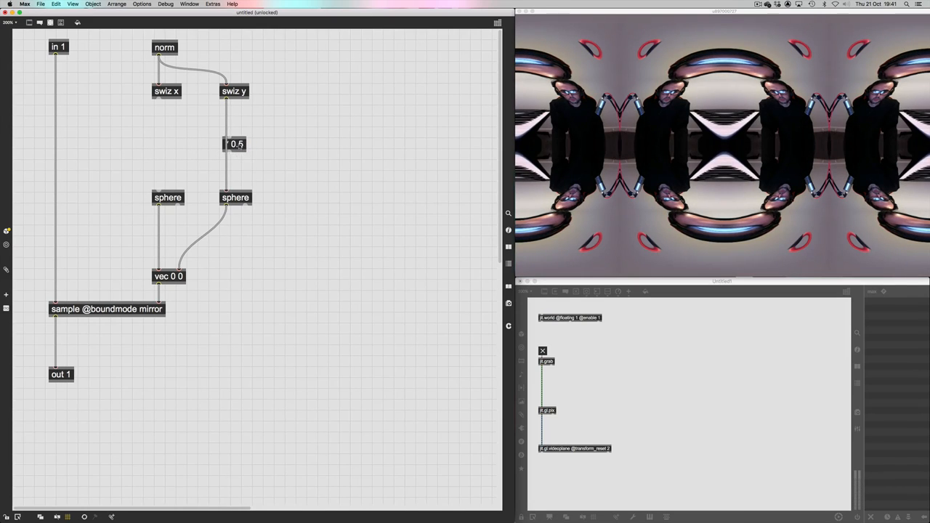
click(233, 144)
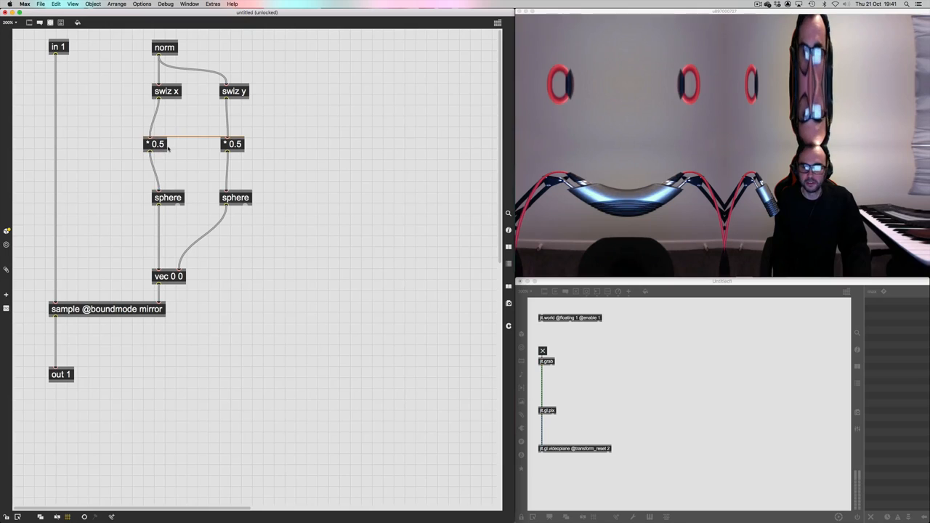
drag(157, 144, 209, 143)
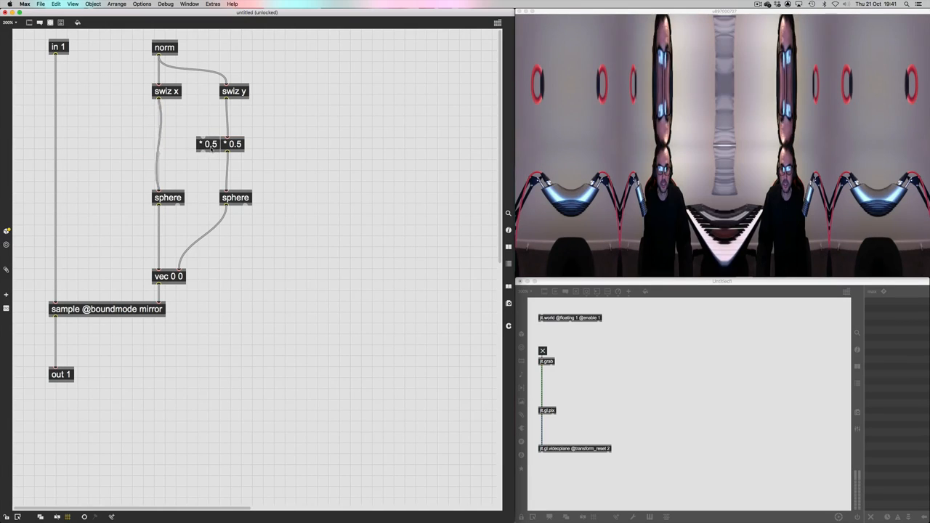
drag(232, 143, 334, 154)
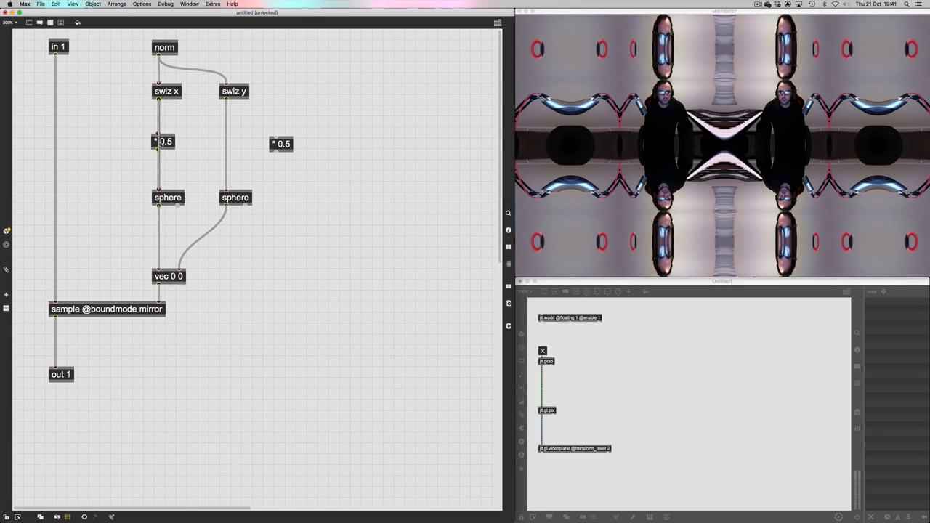
- Remove the multipliers and swap the spheres for torus objects on both branches
click(166, 144)
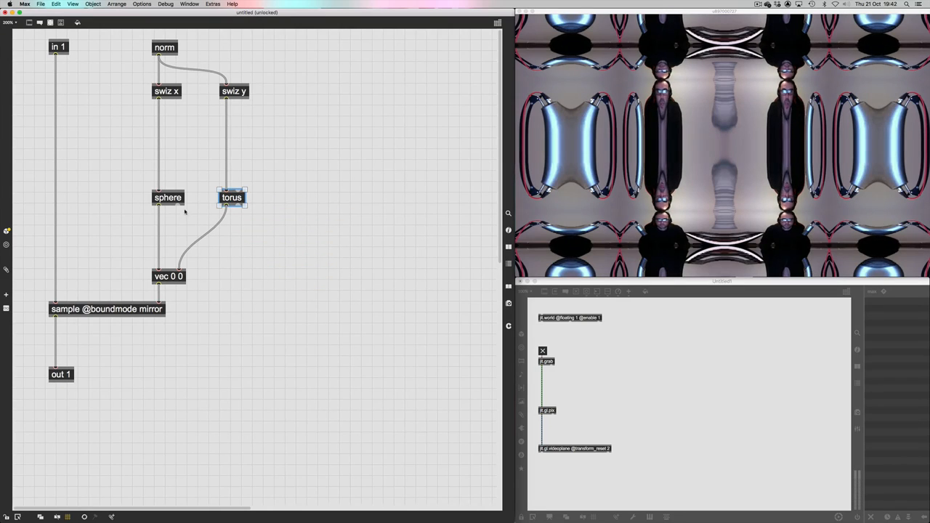
drag(168, 197, 278, 183)
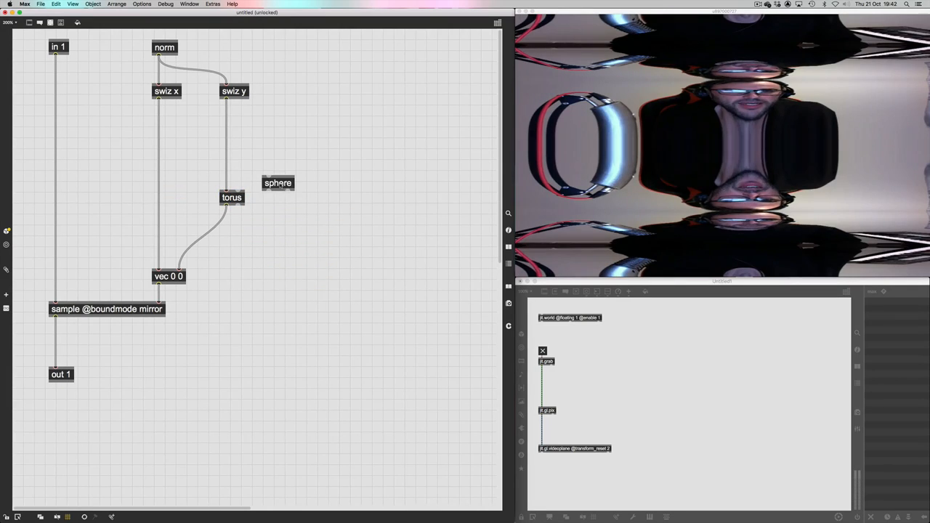
click(277, 183)
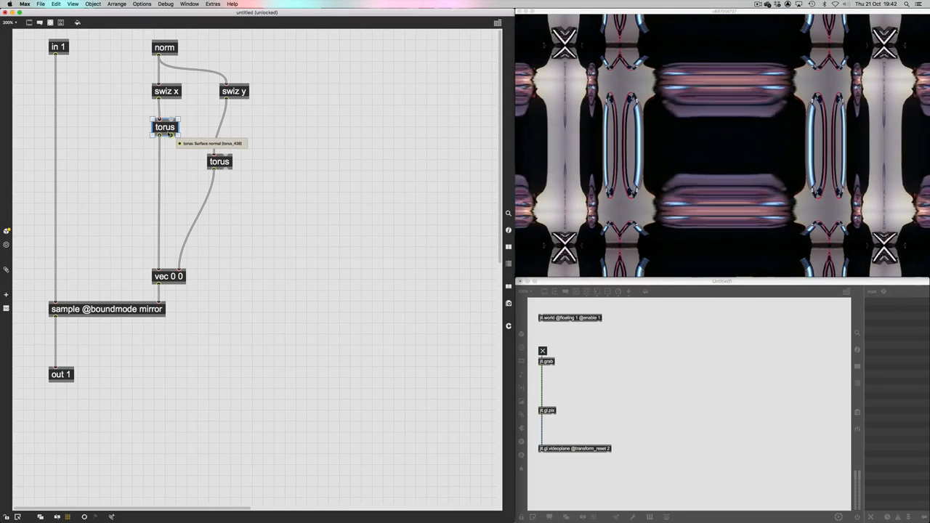
mouse_move(110, 183)
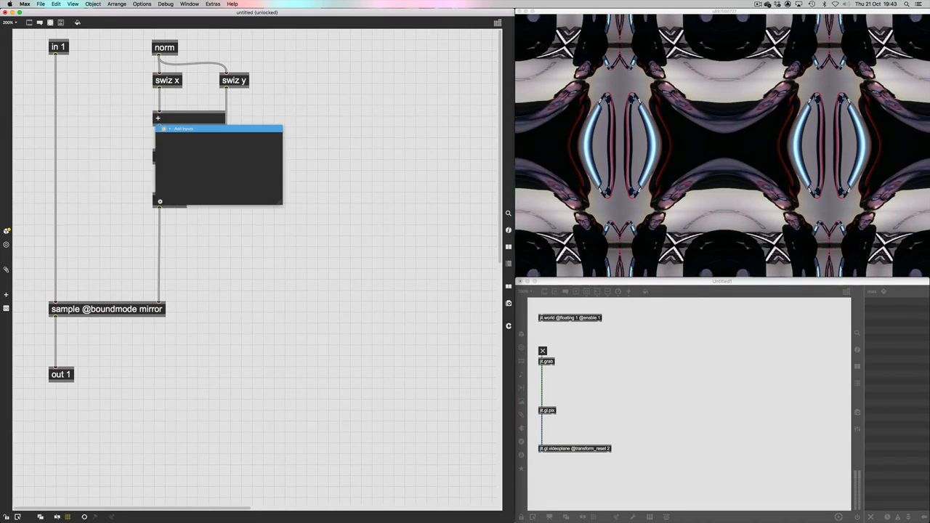
- Add + offset after swiz x and a Param offset object declaring the parameter
text(offset)
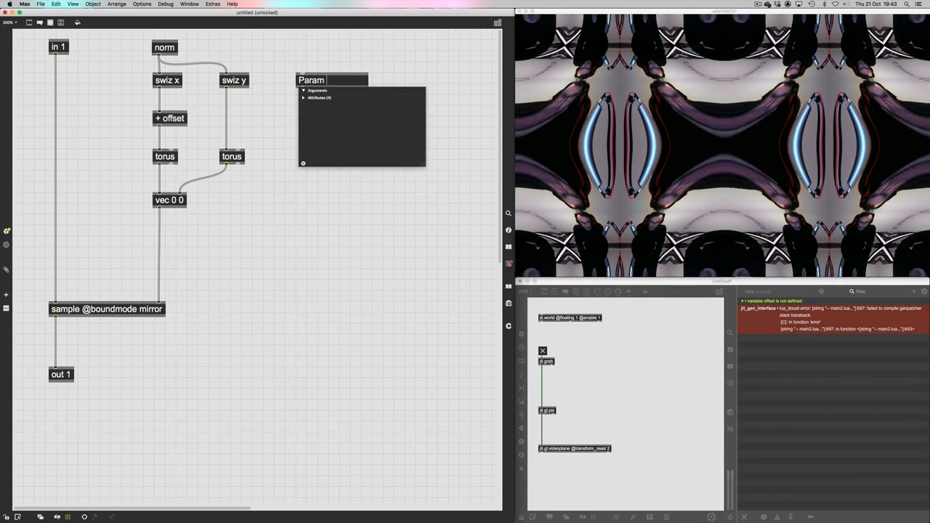
text(offset)
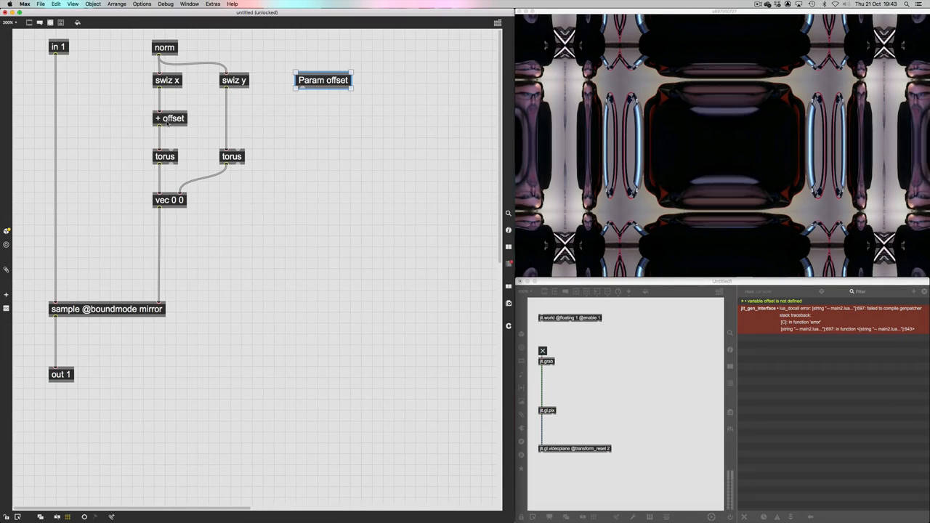
click(236, 118)
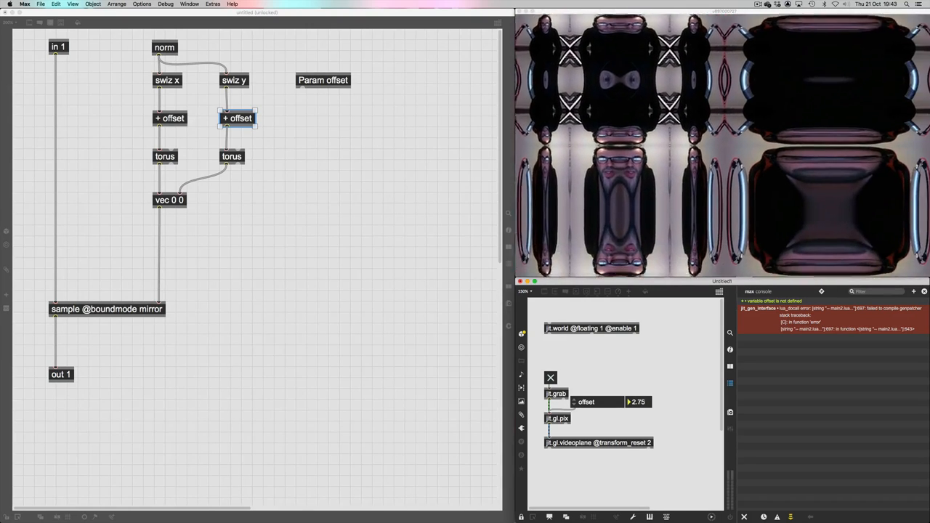
- Nudge the offset number box to shift the distortion on jit.gl.pix
drag(638, 401, 638, 393)
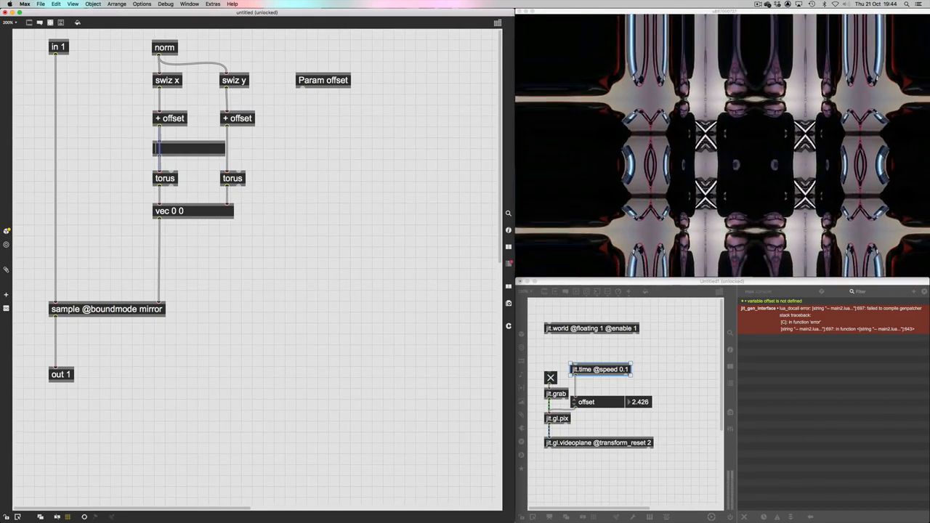
- Select the % 1 wrap objects in both torus branches so they can be removed
text(% 1)
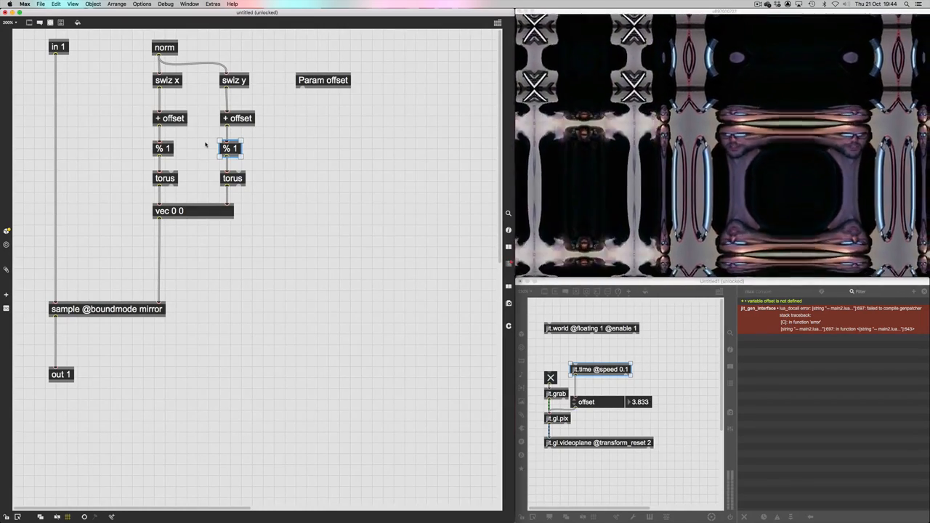
drag(639, 401, 642, 399)
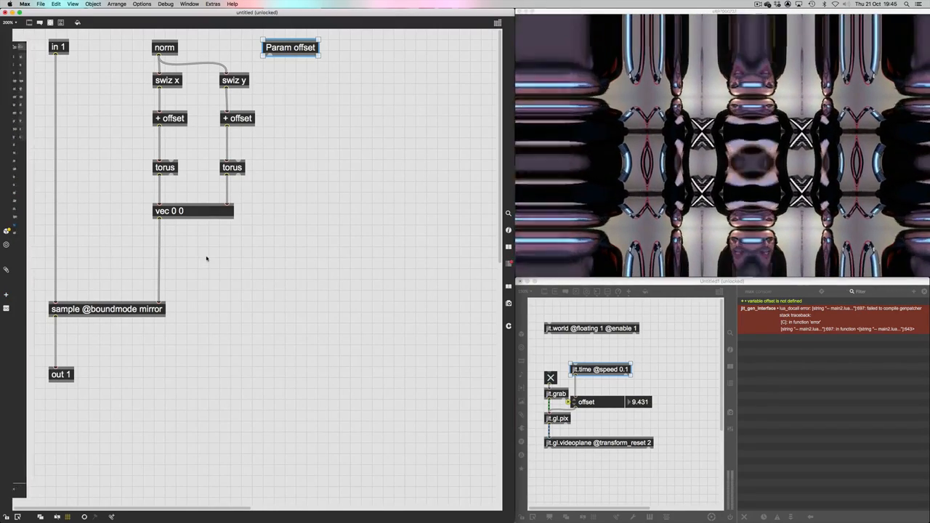
- Start a new reflect object on the empty gen canvas below vec 0 0
double_click(291, 255)
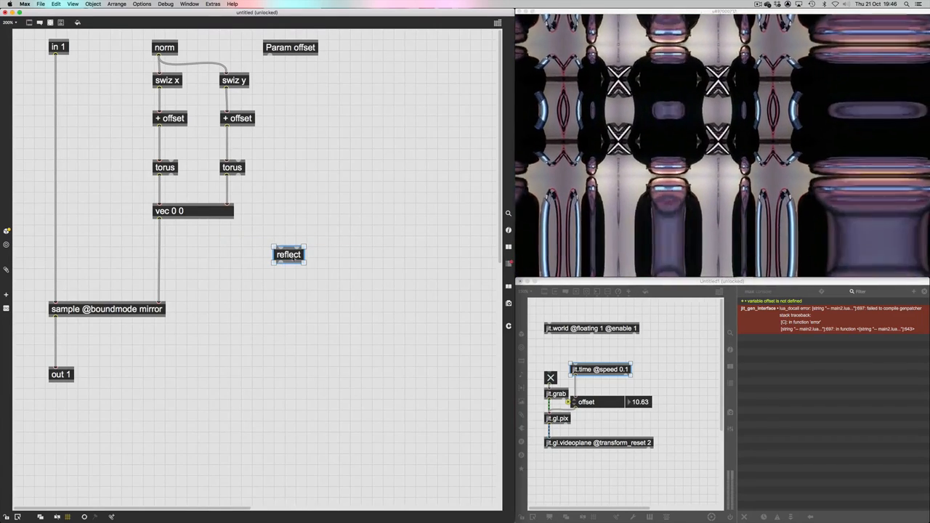
drag(287, 254, 166, 254)
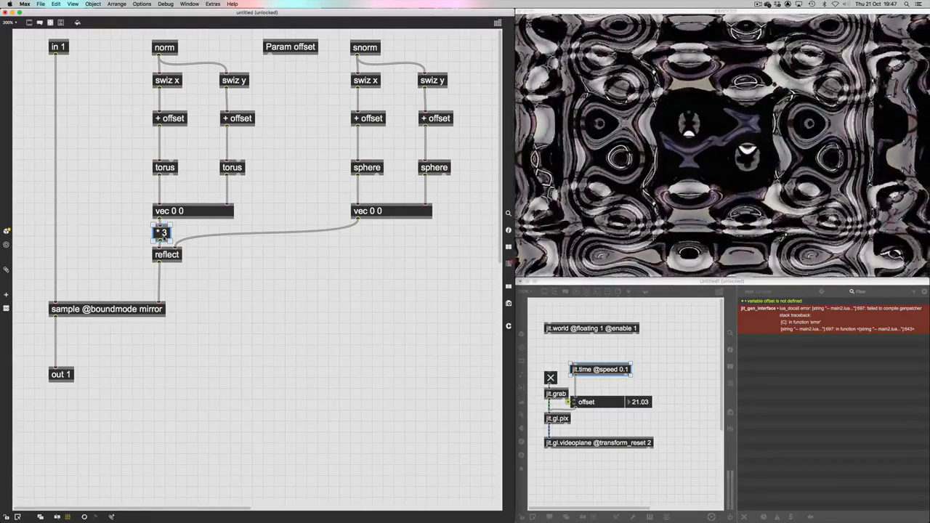
- Move the lower gen objects down to make room for the snorm/sphere branch
drag(162, 232, 280, 300)
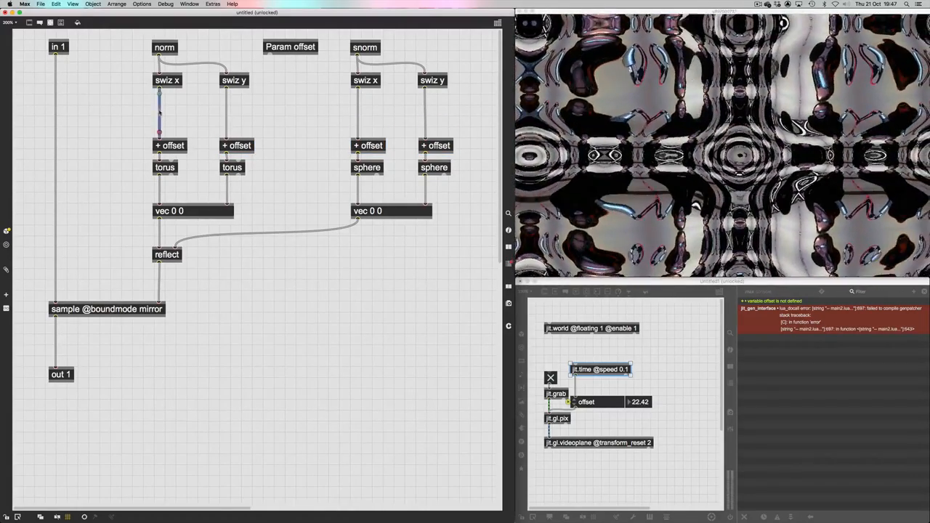
- Add clip stages before + offset and a mult scaling step under swiz x
text(clip 0. 1.)
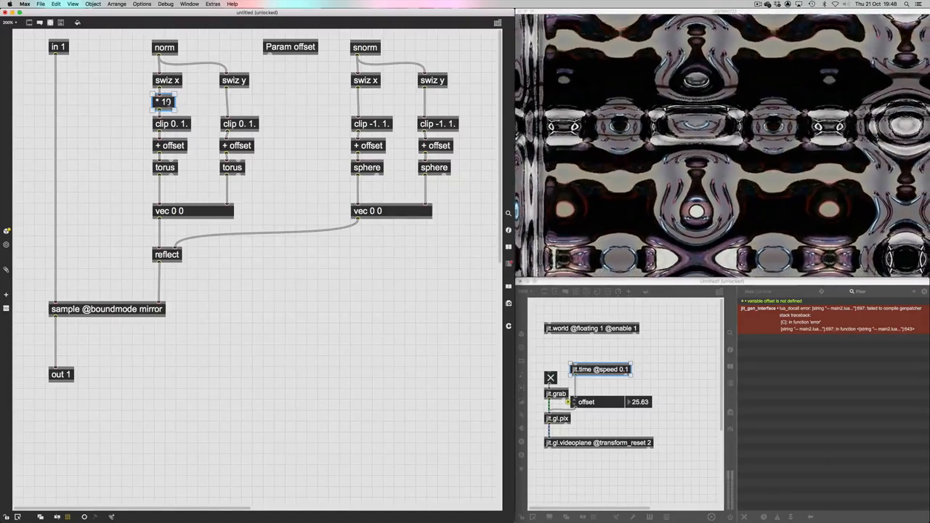
click(231, 101)
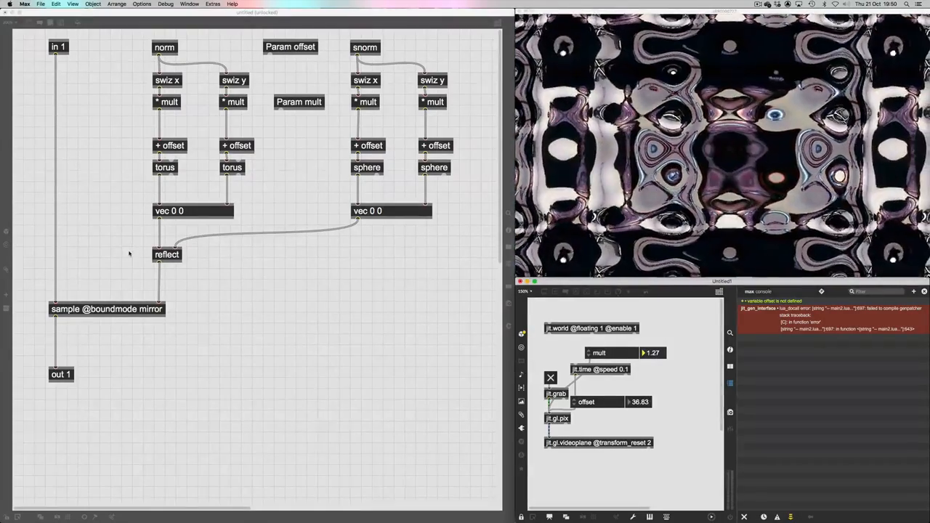
- Edit the refract object's index argument from 0.5 down to 0
click(167, 255)
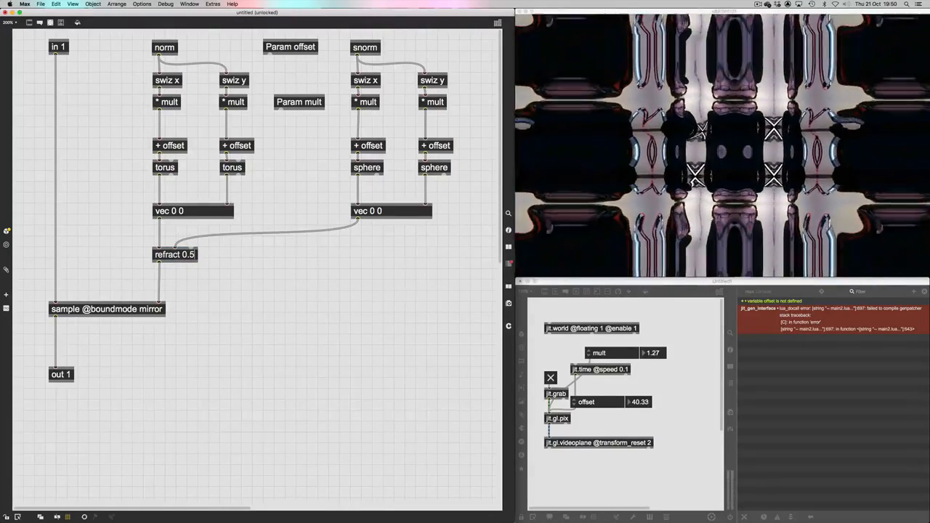
click(175, 254)
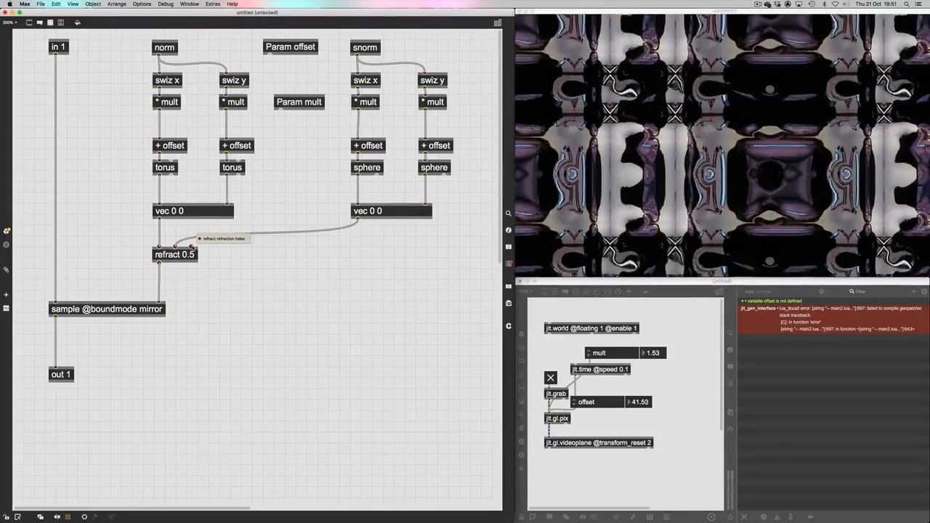
click(174, 254)
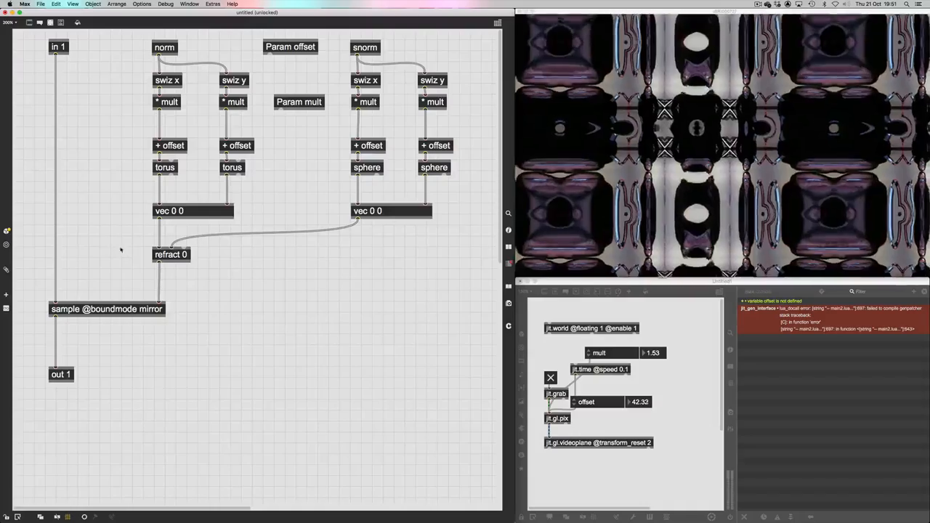
click(171, 255)
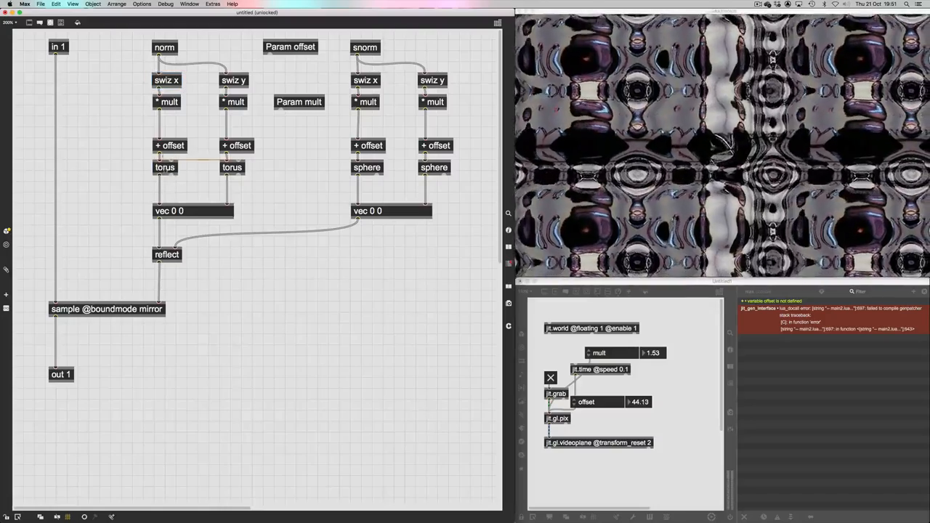
- Retype refract as reflect, keeping both vec inputs and the sample output wired
click(231, 167)
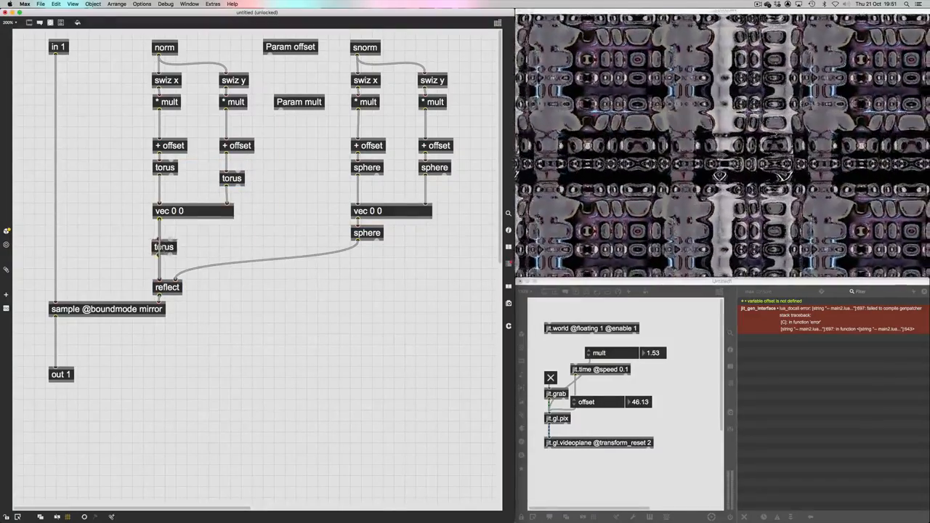
- Add a second torus after the left vec and a second sphere after the right vec
click(164, 244)
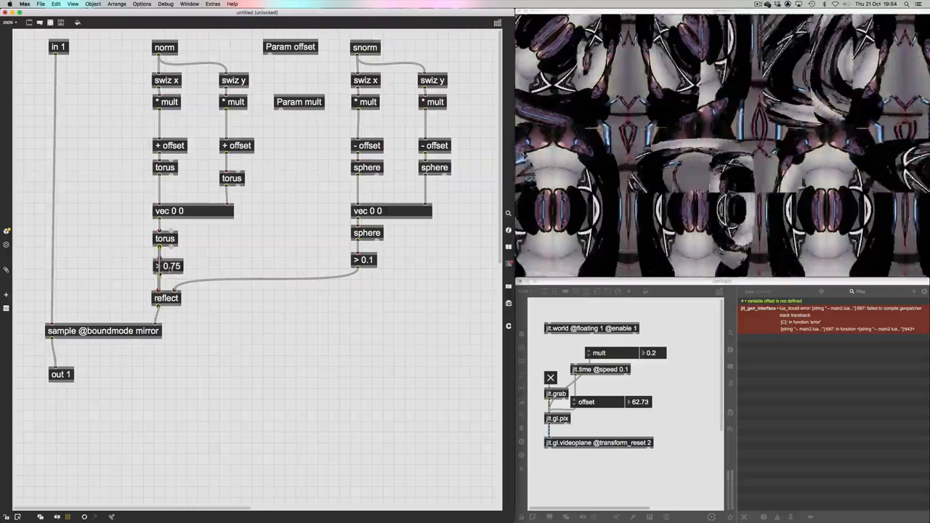
- Pull the > 0.75 comparison out of the torus chain so torus feeds reflect directly
click(167, 265)
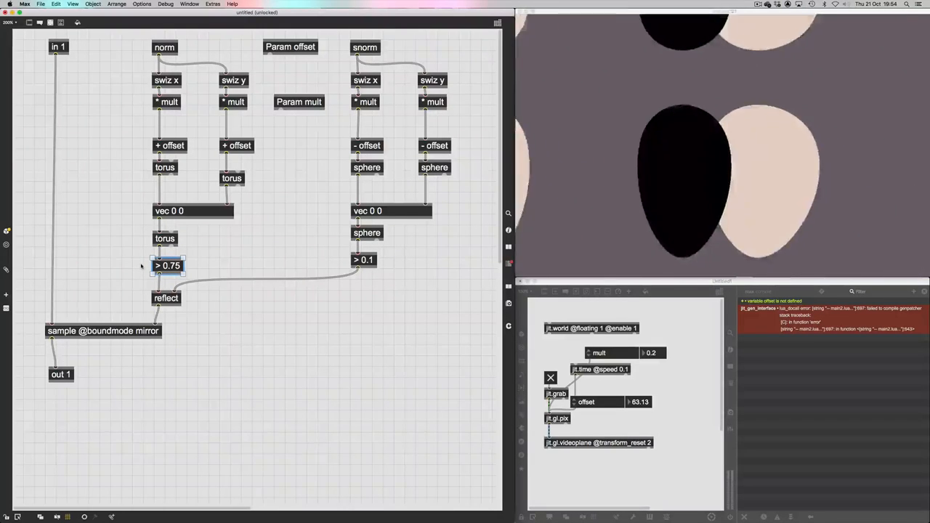
drag(167, 265, 245, 265)
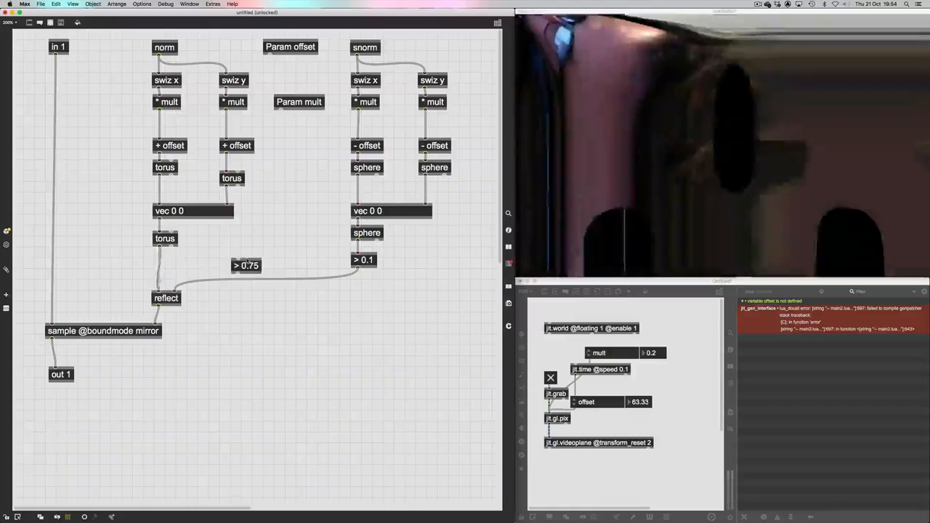